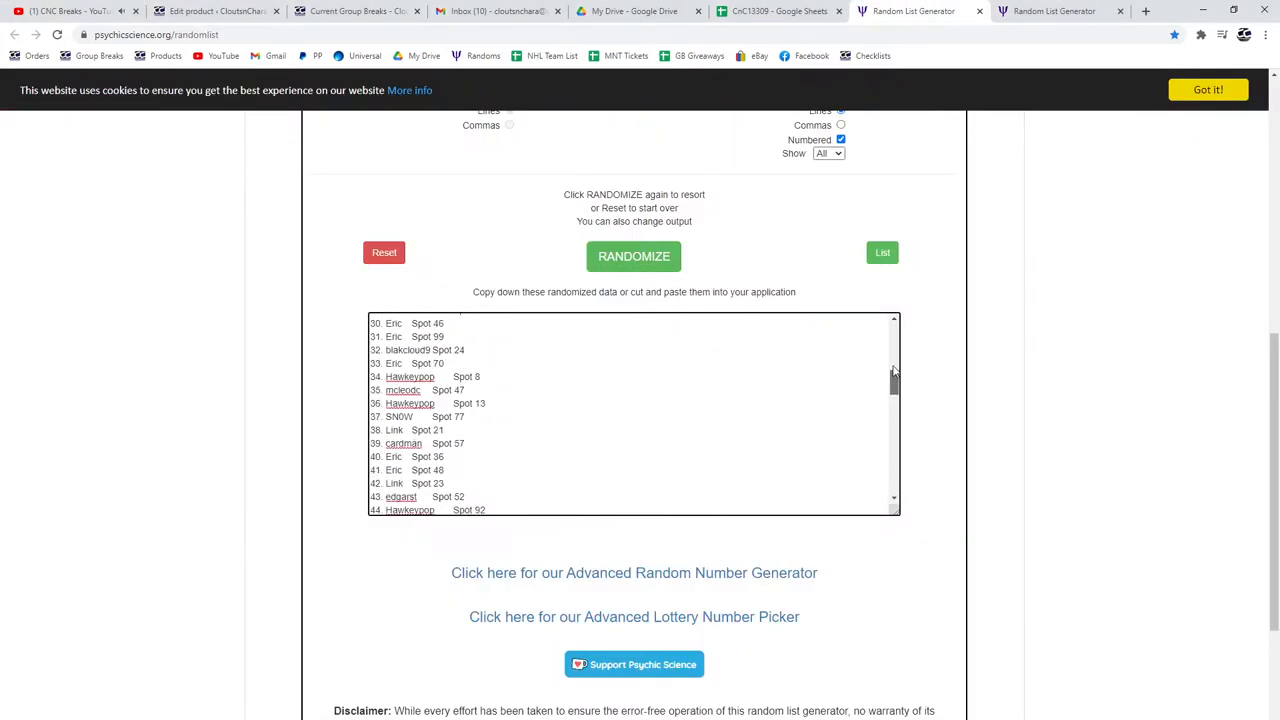
# Reshuffle the participant spot list and carry it over to columns A-B of the sheet
pyautogui.click(634, 256)
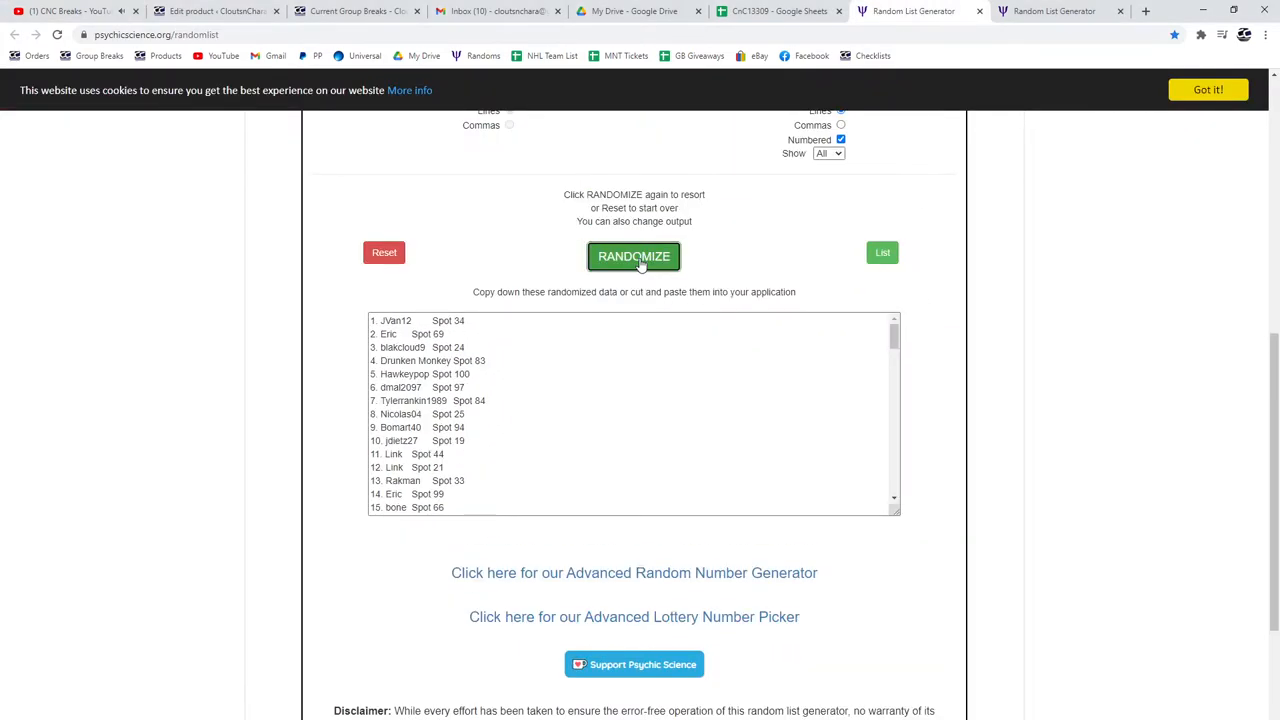
pyautogui.click(634, 256)
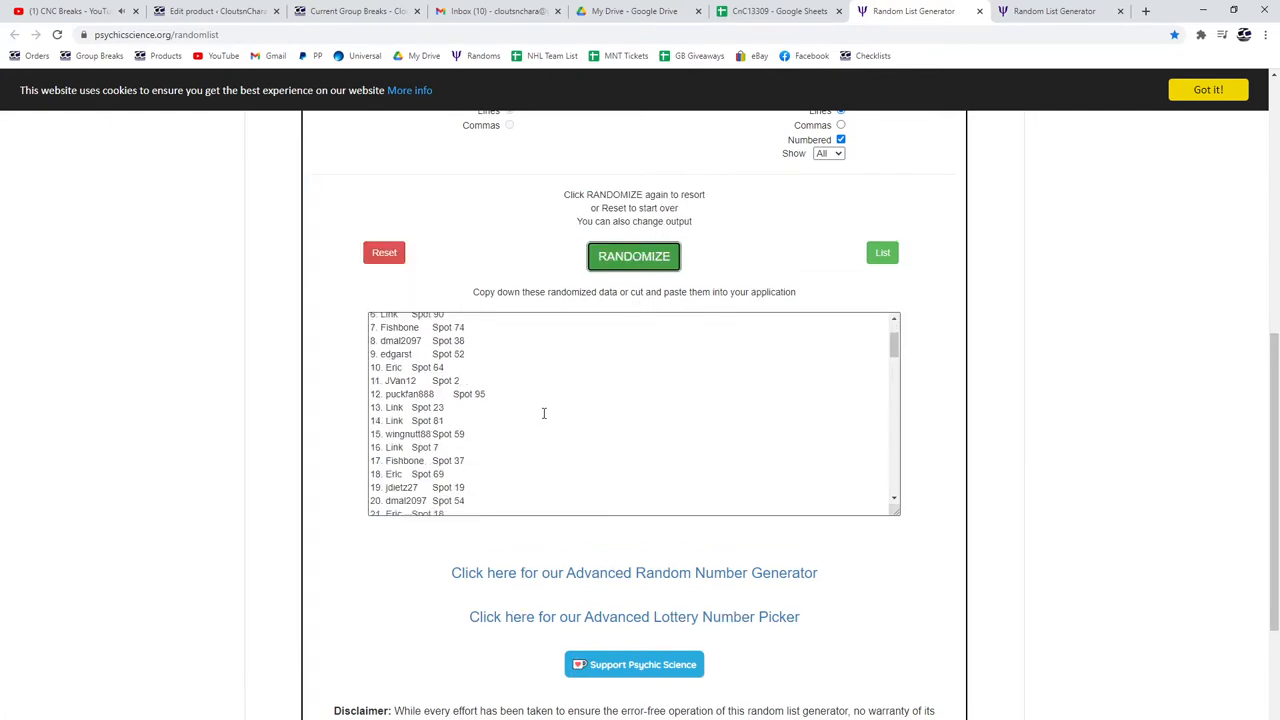
pyautogui.click(780, 12)
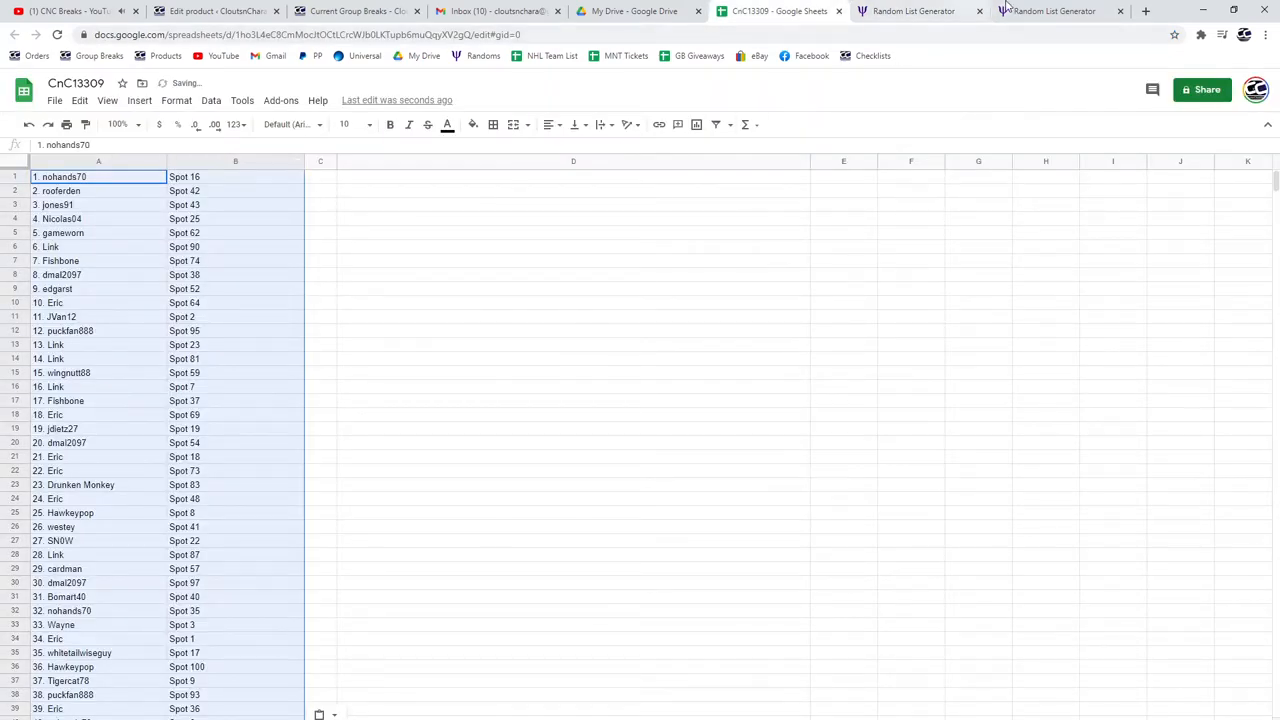
# Reshuffle the hockey card item list and carry it over to columns C-D beside the spots
pyautogui.click(1060, 12)
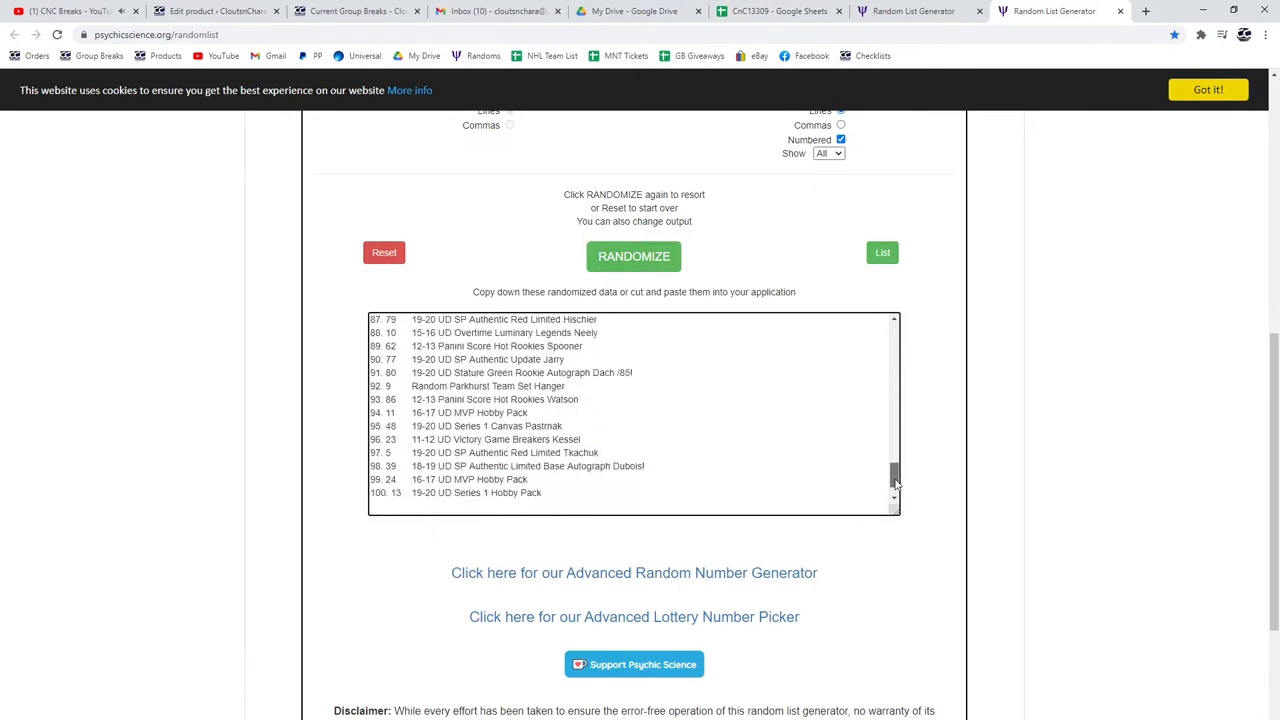
pyautogui.click(634, 256)
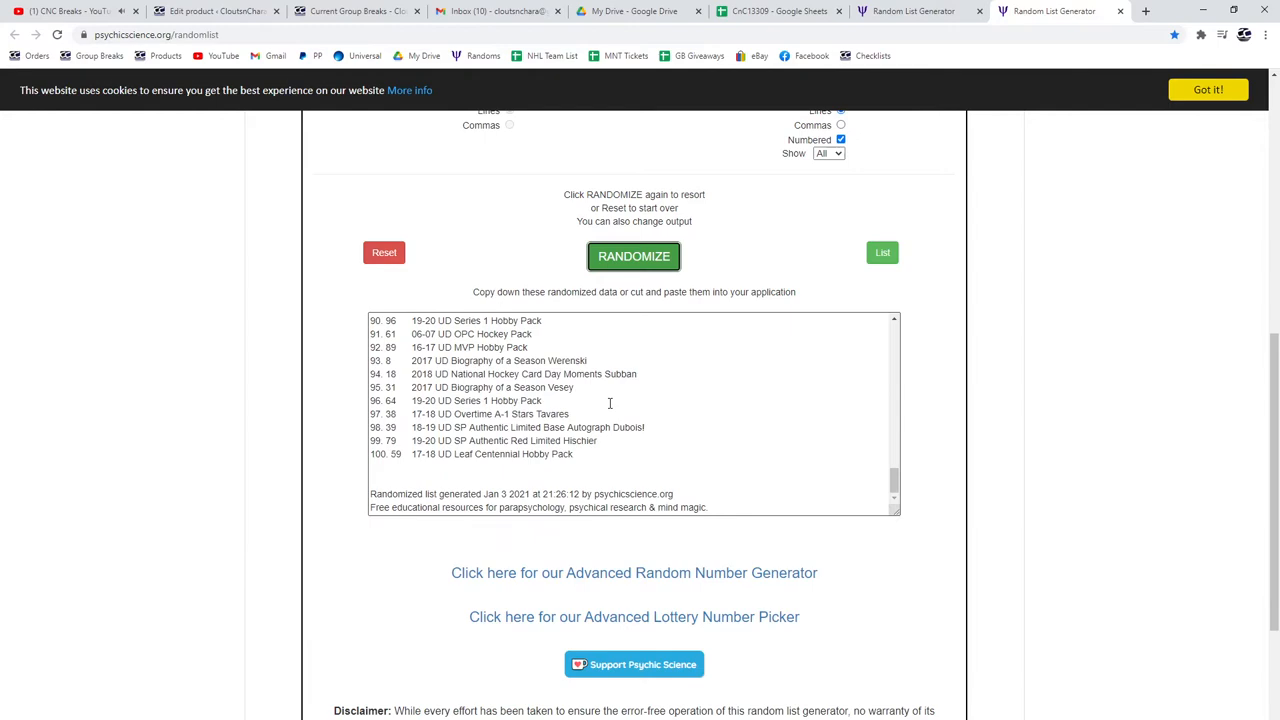
pyautogui.click(778, 12)
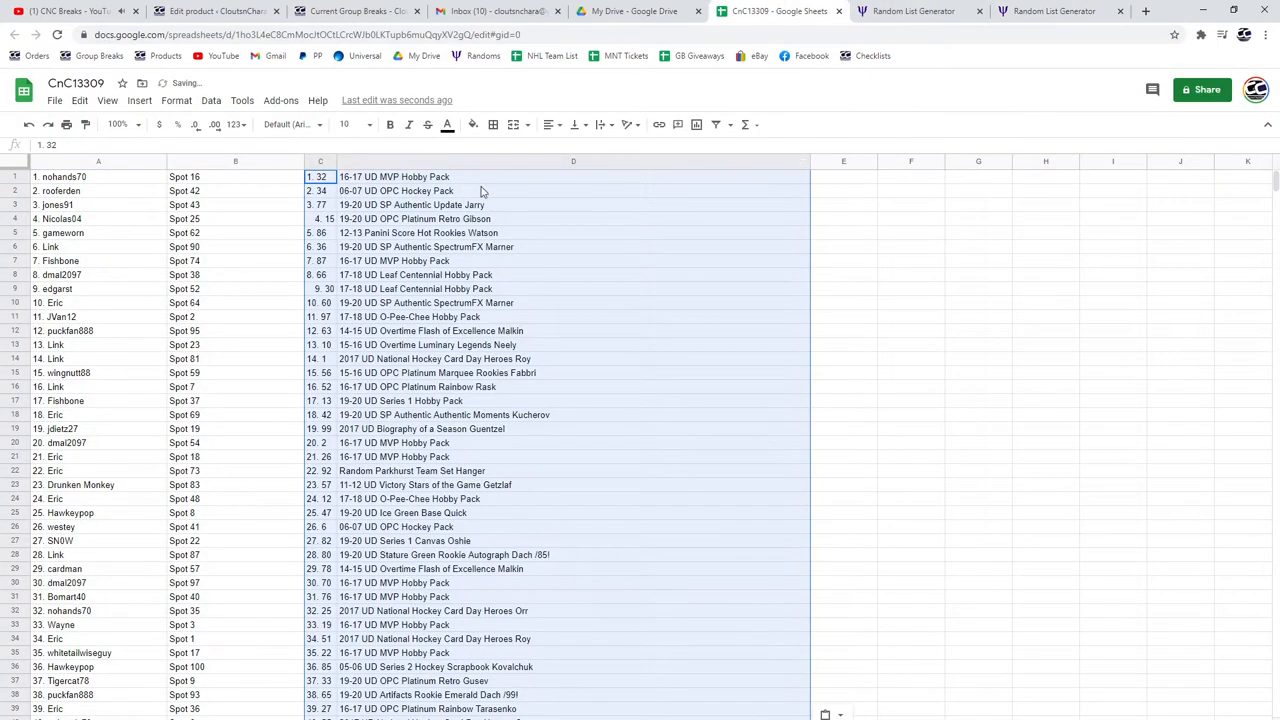
pyautogui.moveTo(512, 376)
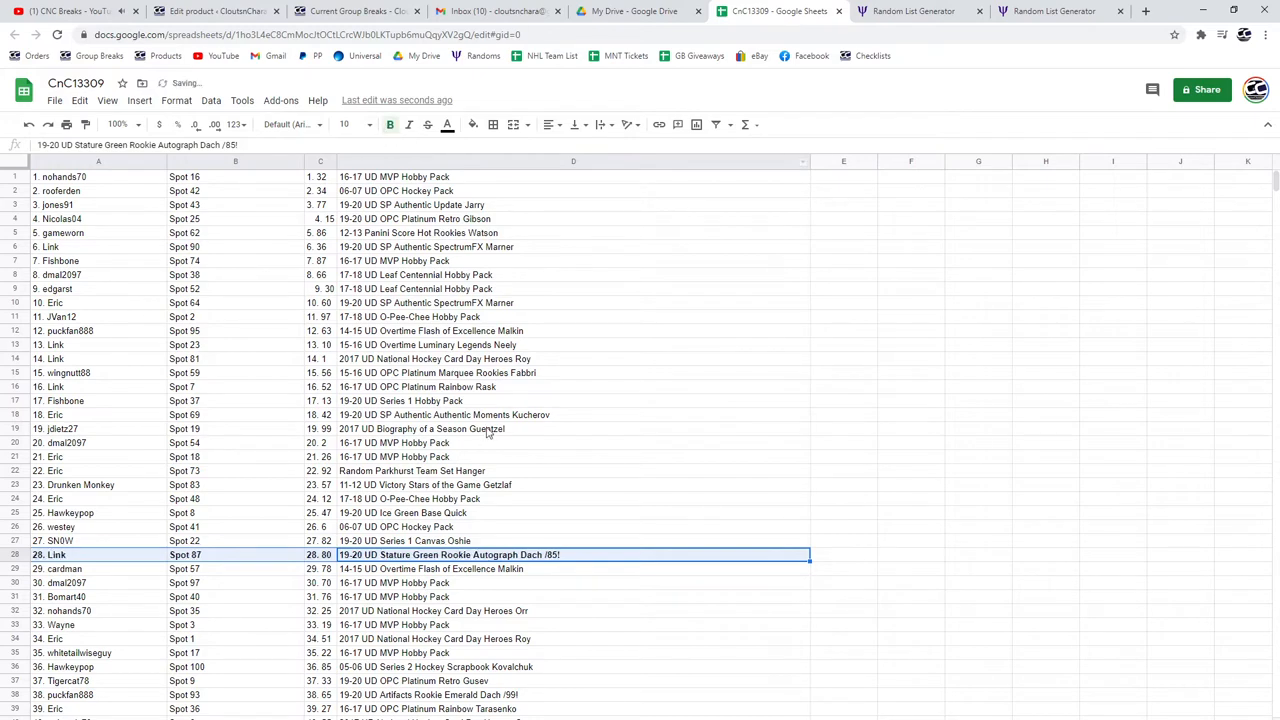
pyautogui.scroll(-3)
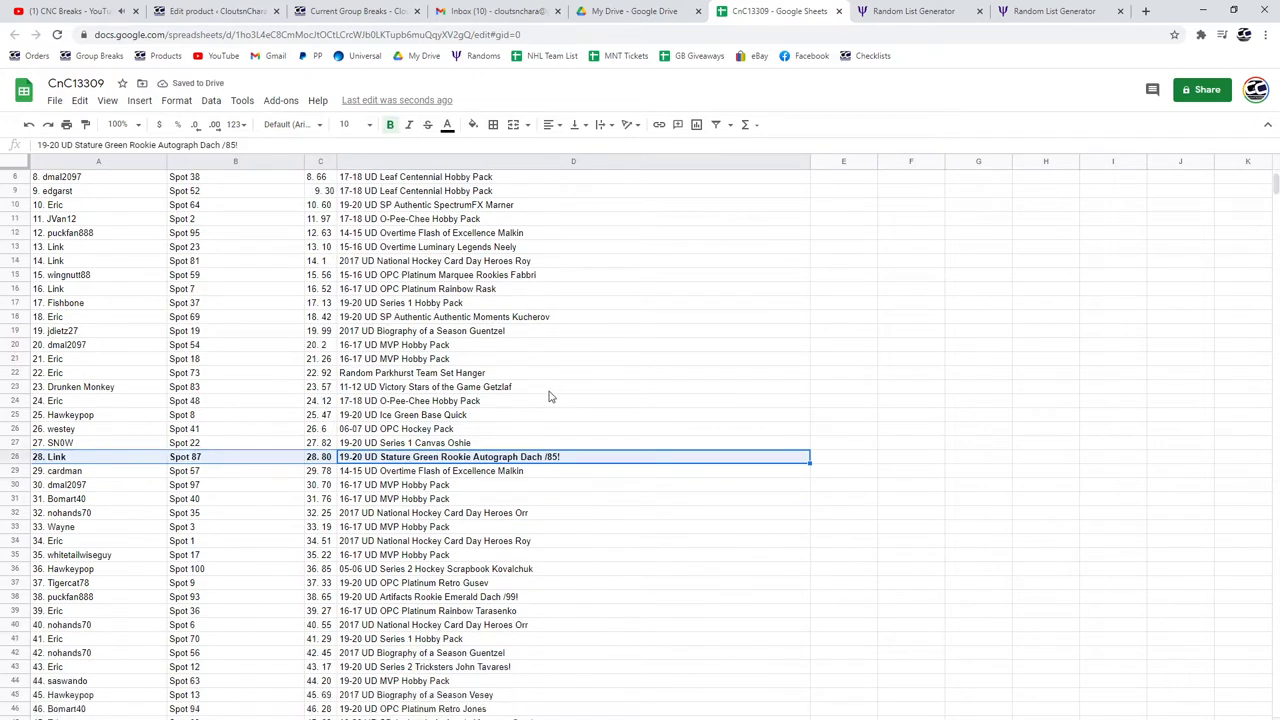
pyautogui.scroll(-3)
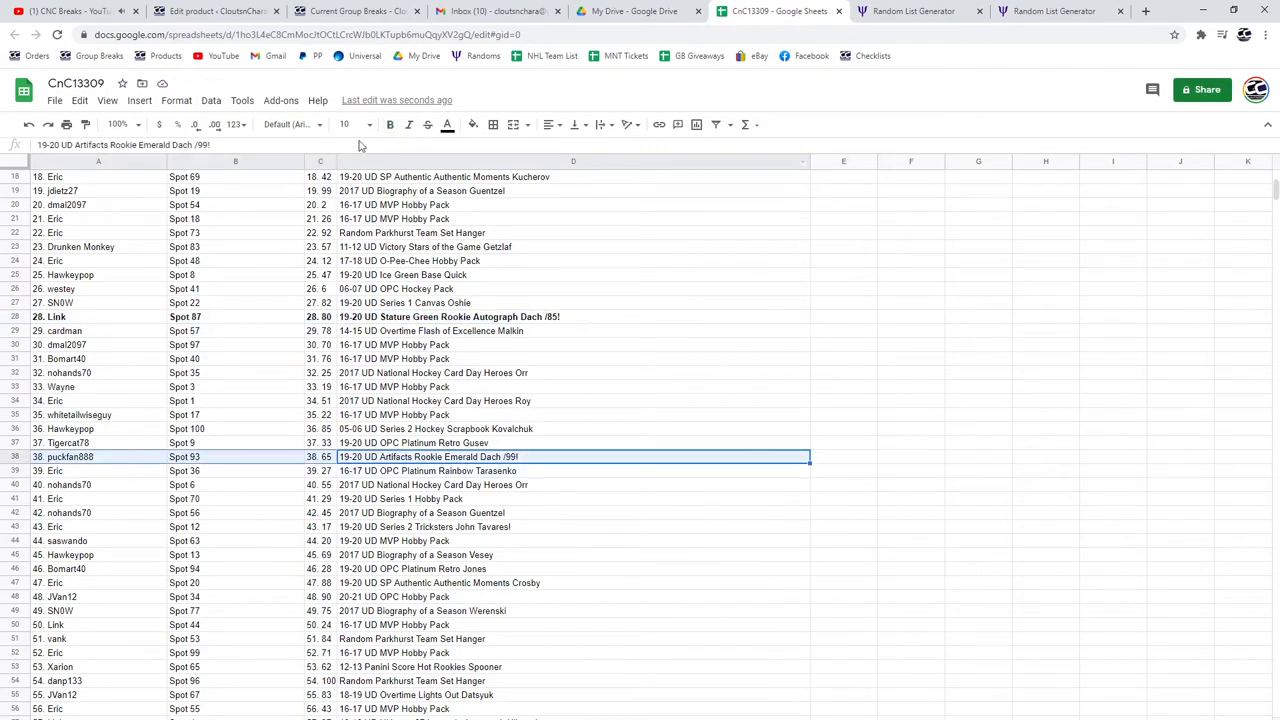
pyautogui.click(390, 124)
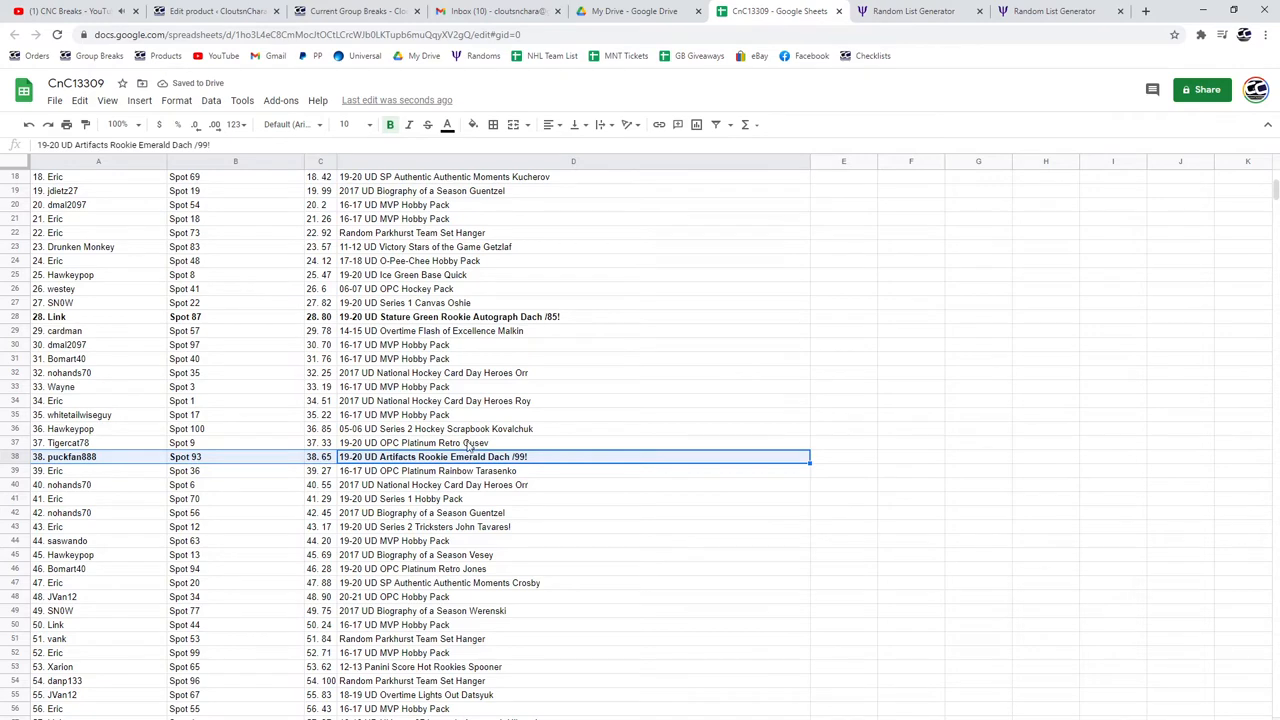
pyautogui.scroll(-3)
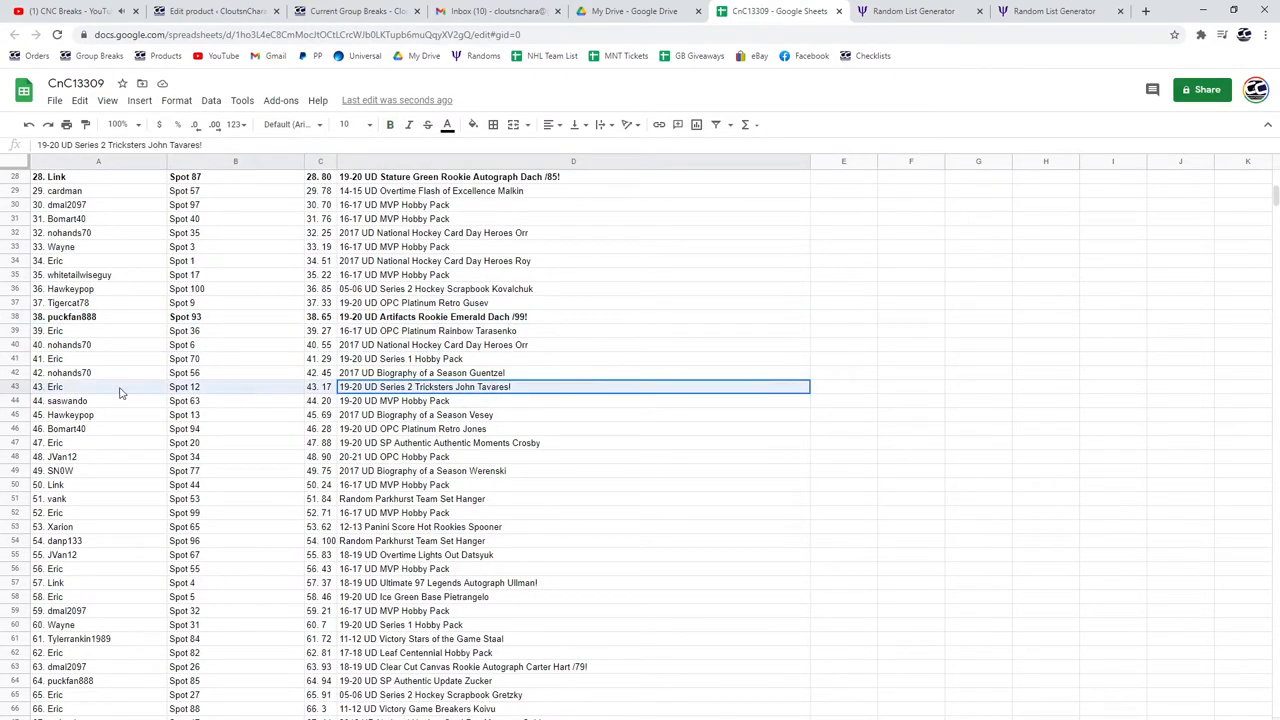
pyautogui.click(390, 124)
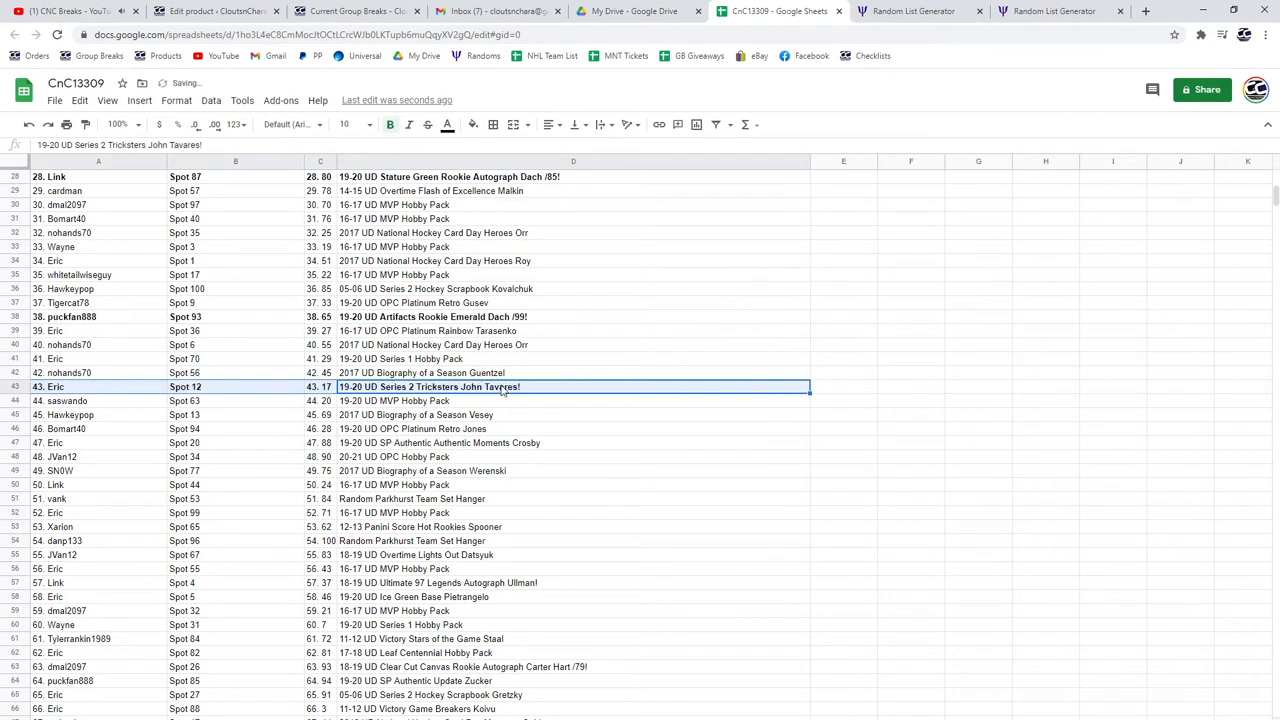
pyautogui.scroll(-3)
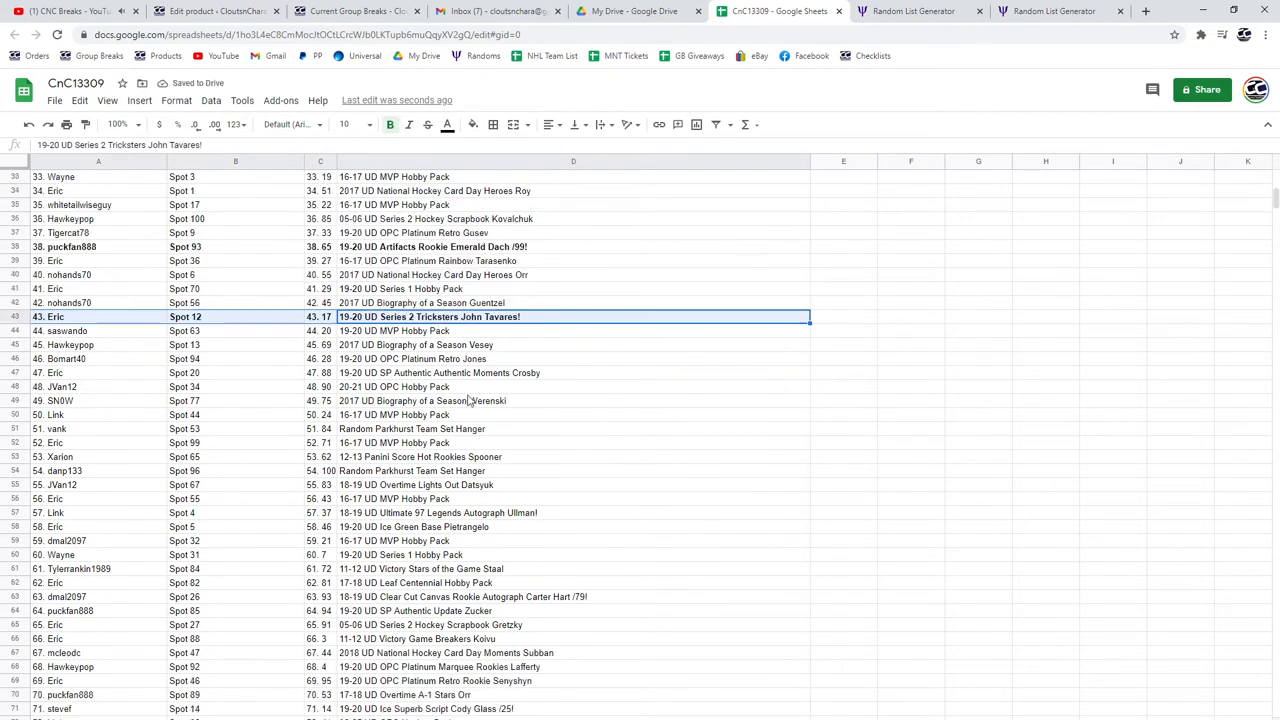
pyautogui.scroll(-3)
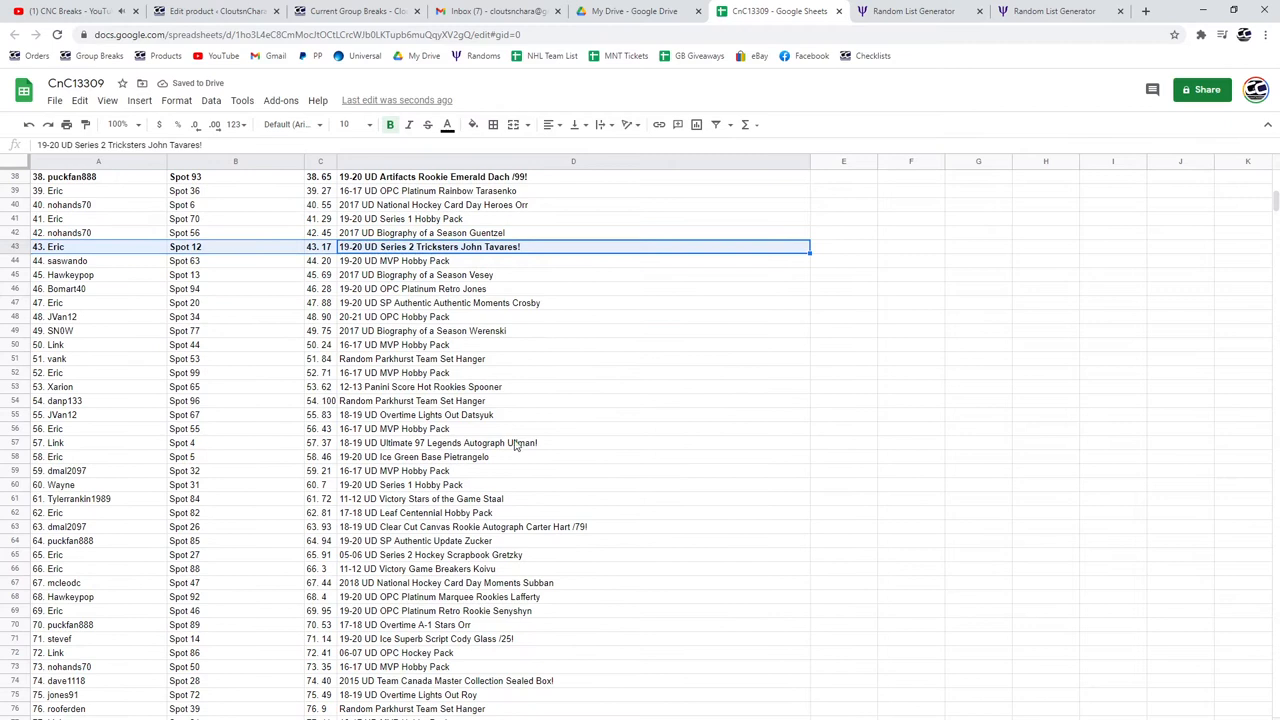
# Bold the Ullman, Carter Hart, Cody Glass, Comtois patch and Krebs Young Guns hit rows
pyautogui.click(436, 444)
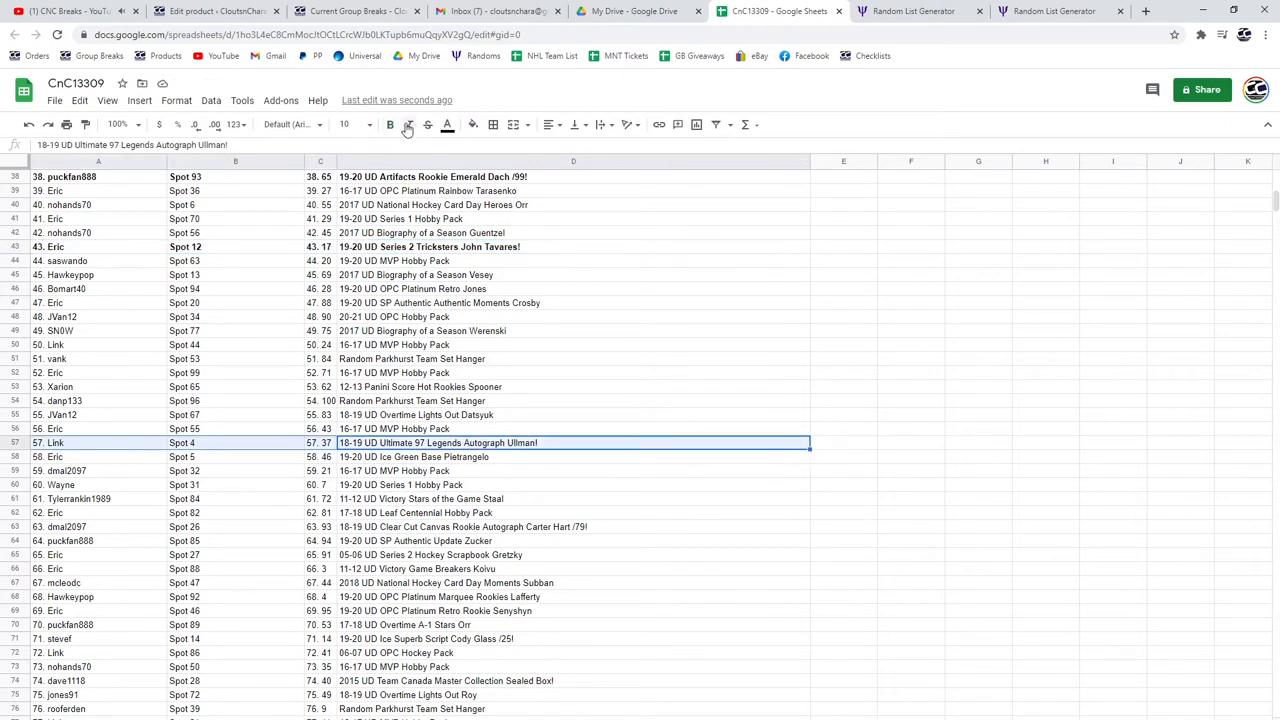
pyautogui.click(390, 124)
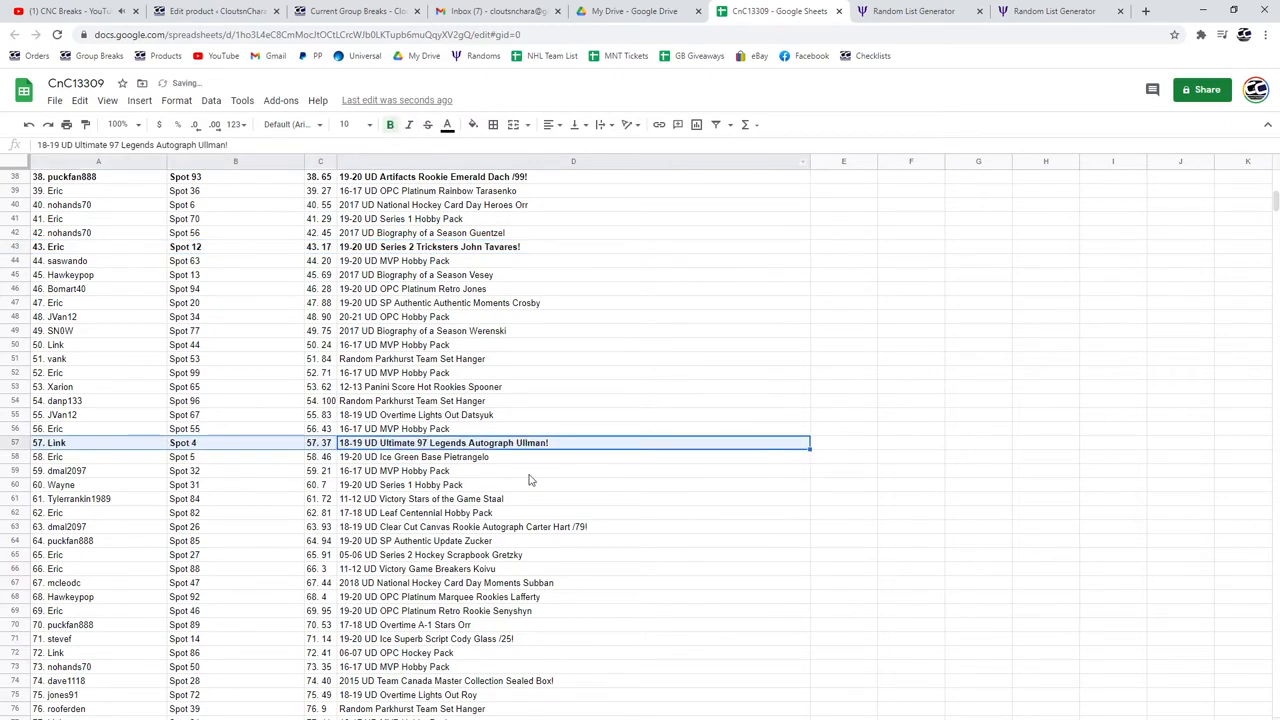
pyautogui.click(104, 528)
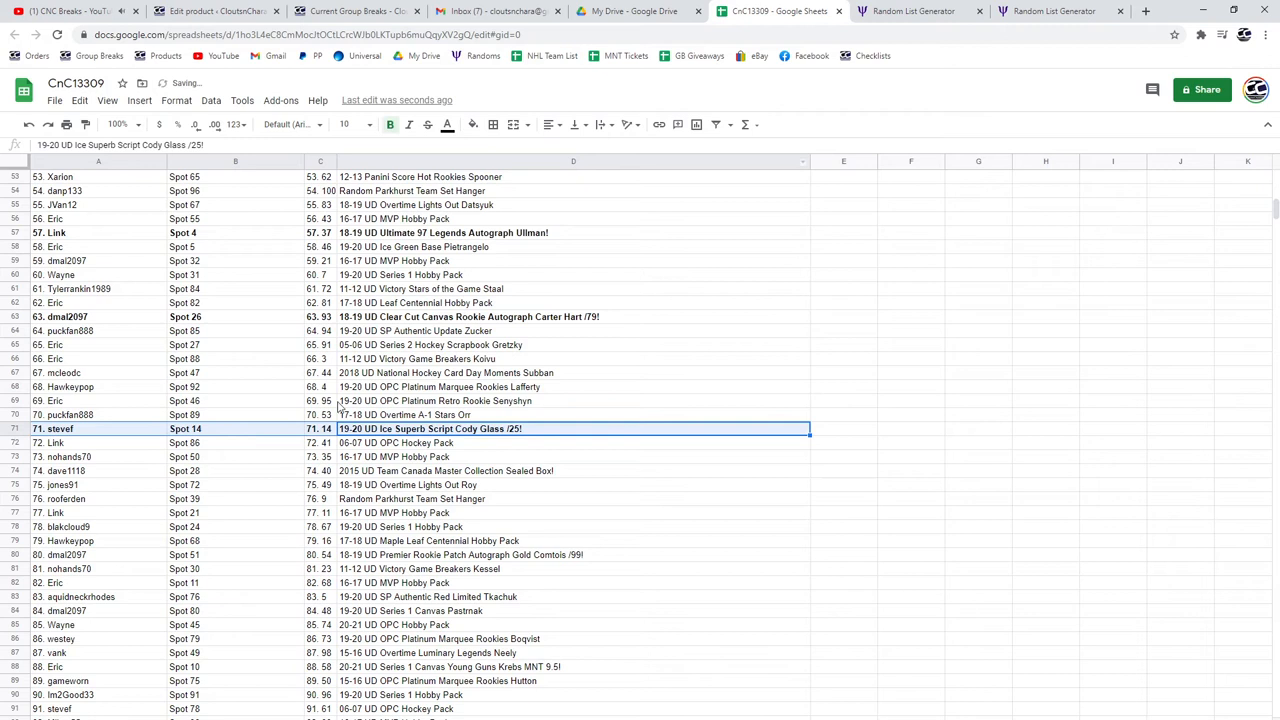
pyautogui.click(444, 470)
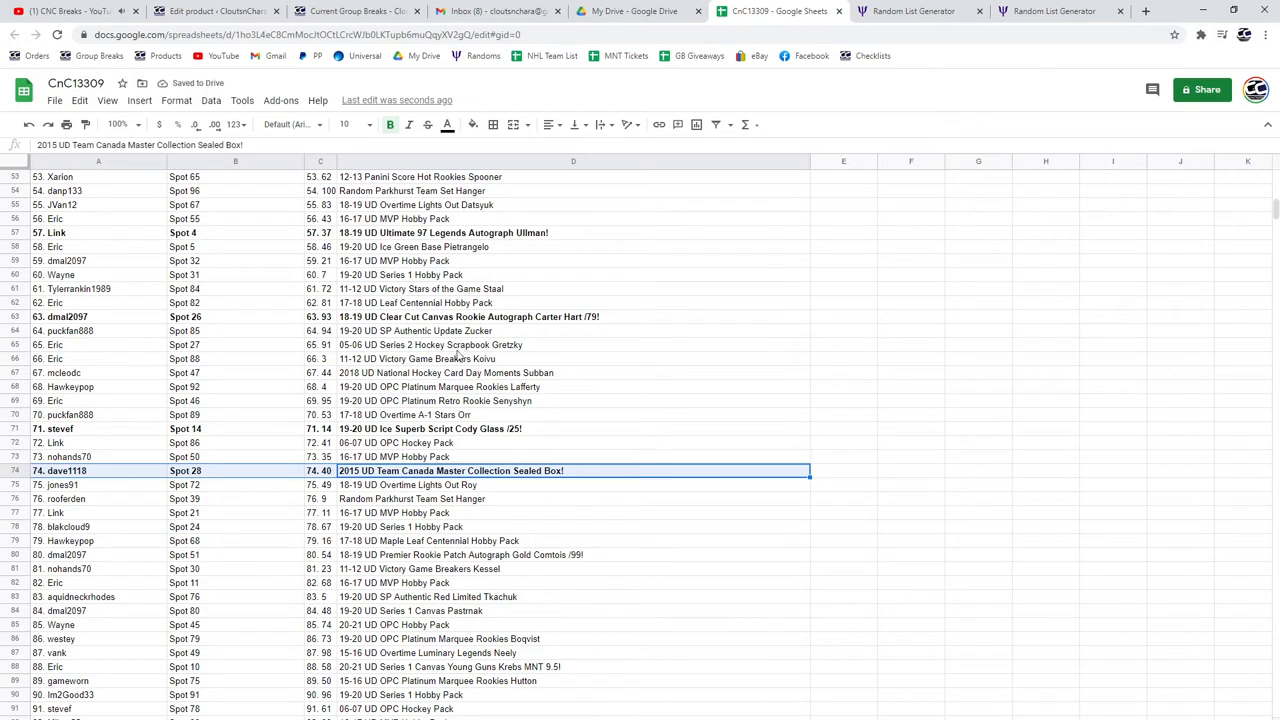
pyautogui.moveTo(546, 476)
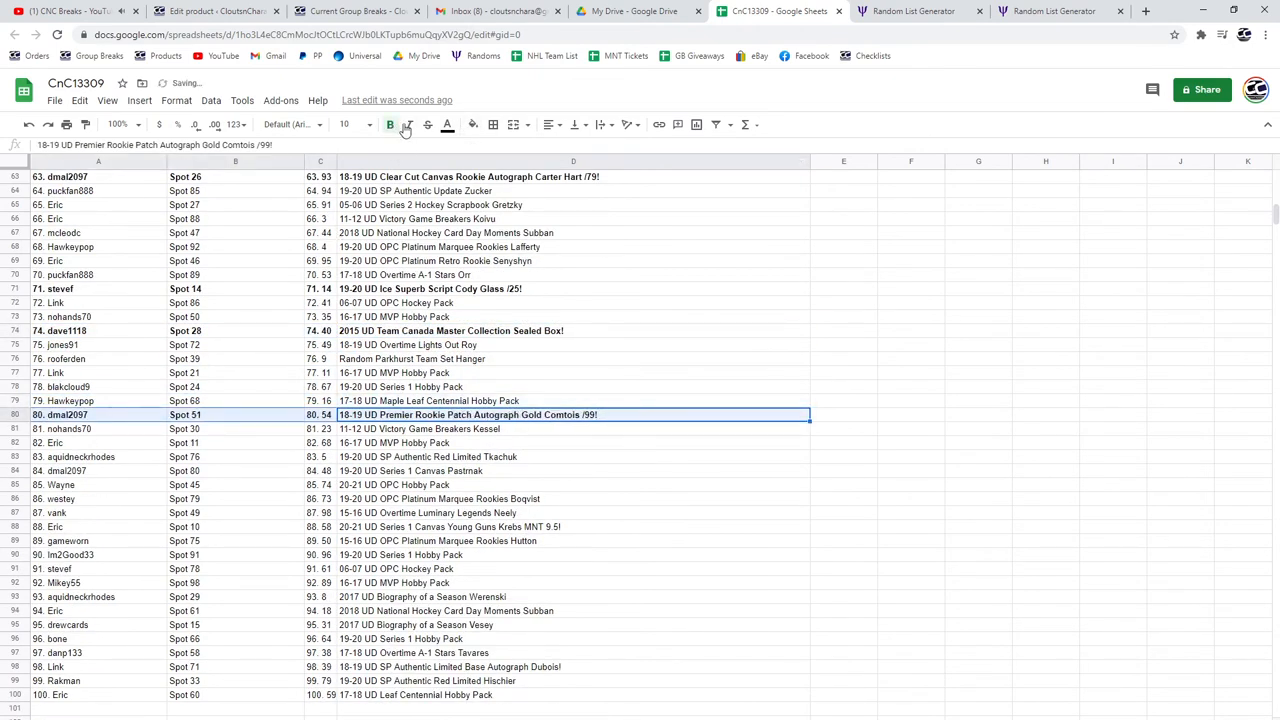
pyautogui.click(390, 124)
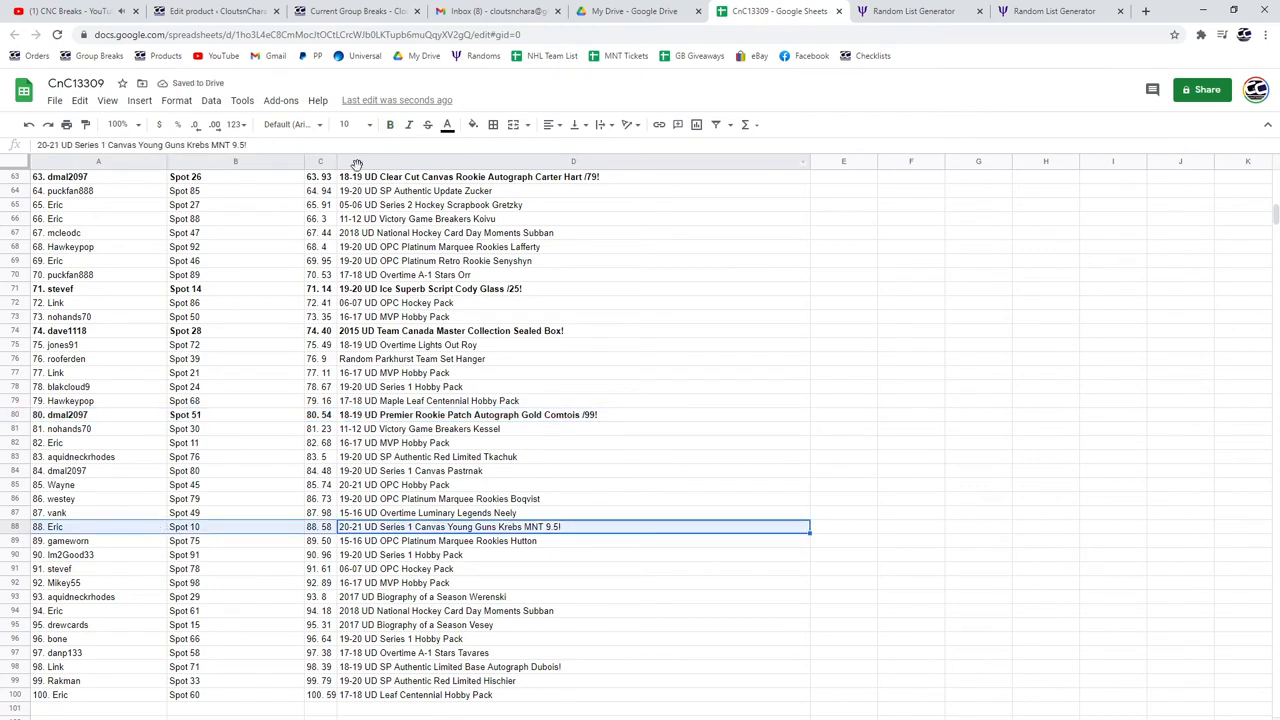
pyautogui.click(388, 124)
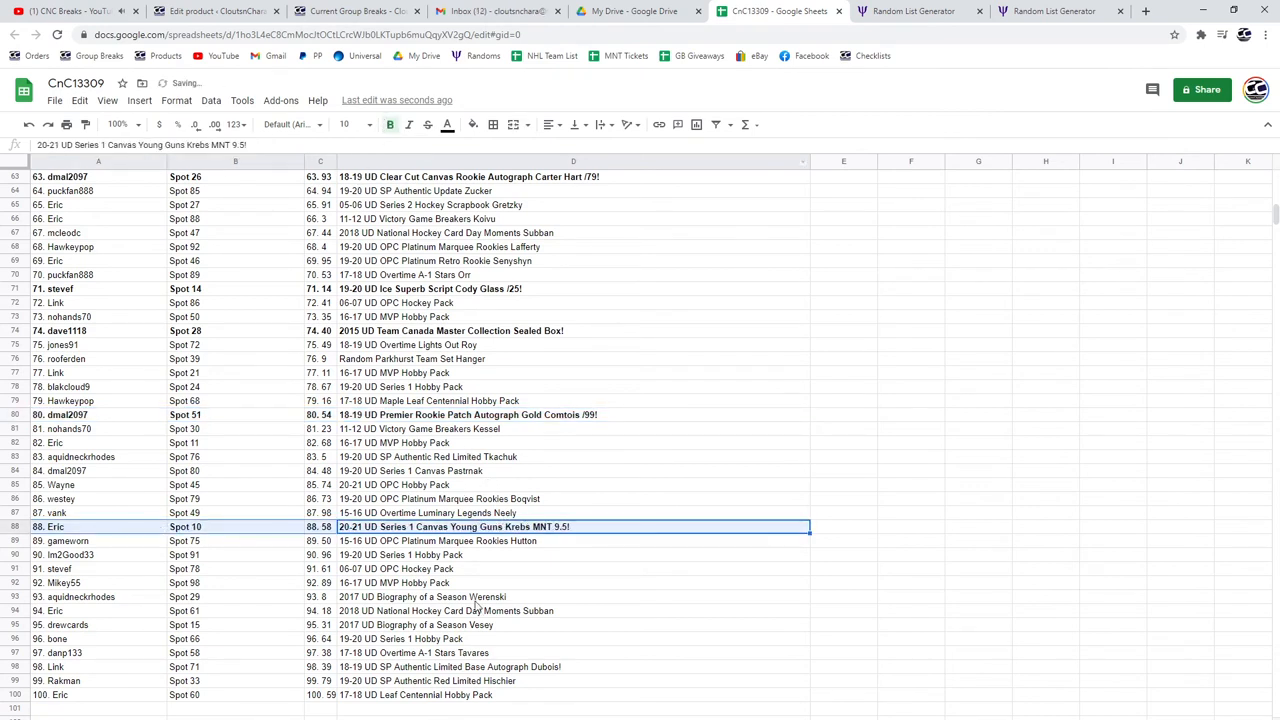